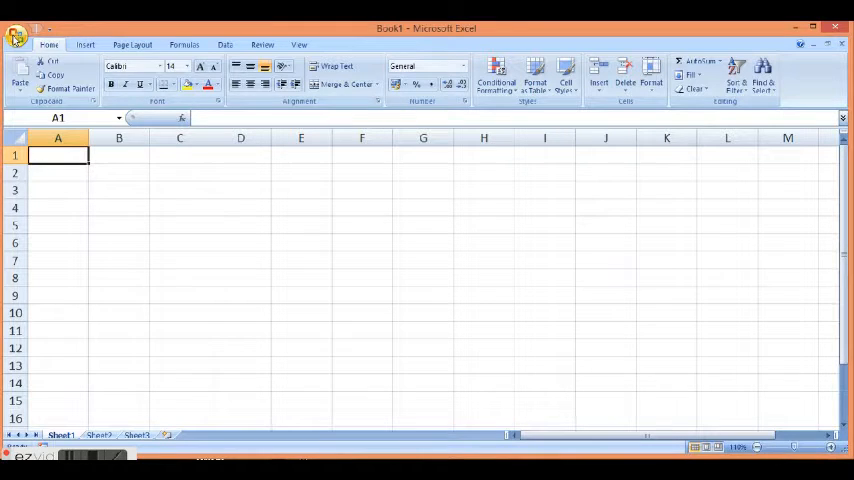
Bring up the Office menu with its recent documents list
{"action": "left_click", "coordinate": [16, 36]}
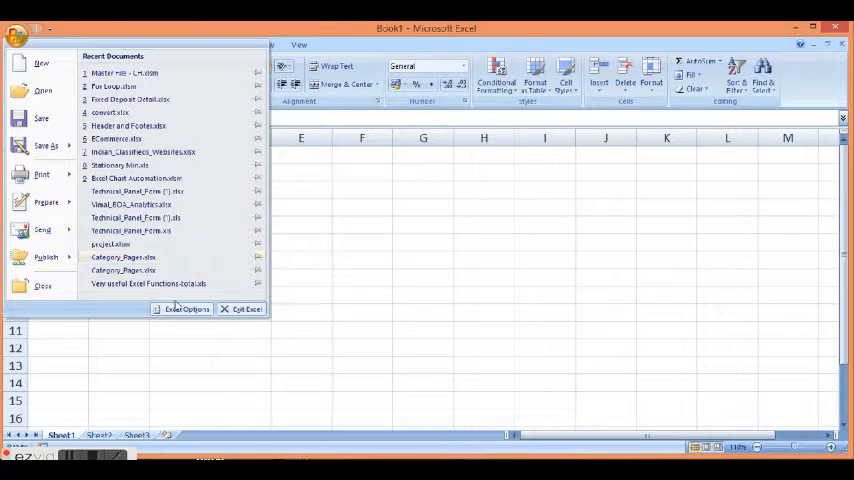
{"action": "mouse_move", "coordinate": [184, 308]}
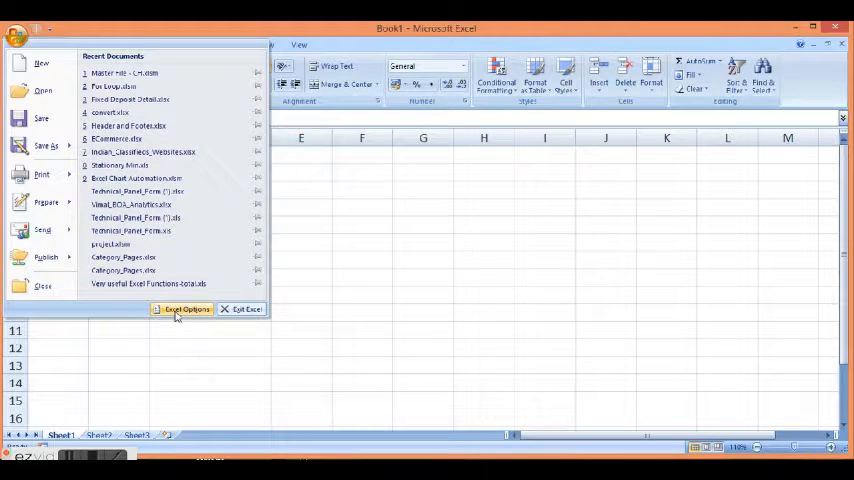
Enable 'Show Developer tab in the Ribbon' under Popular in Excel Options and confirm
{"action": "left_click", "coordinate": [184, 308]}
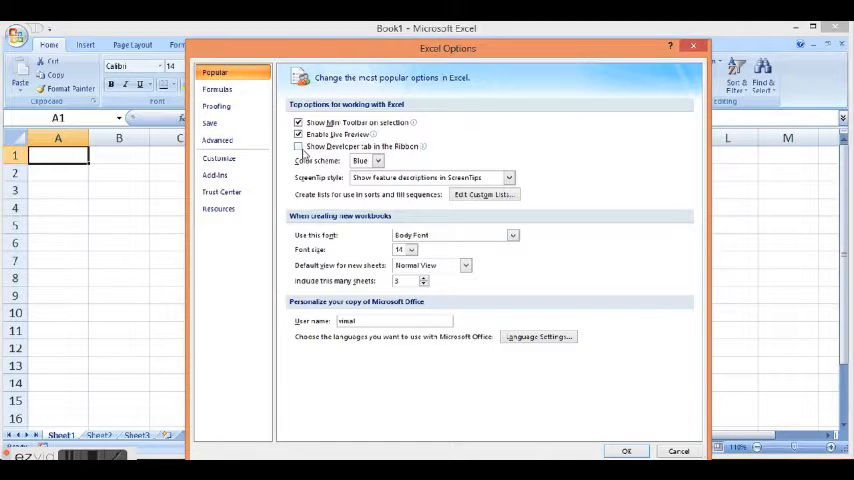
{"action": "mouse_move", "coordinate": [298, 148]}
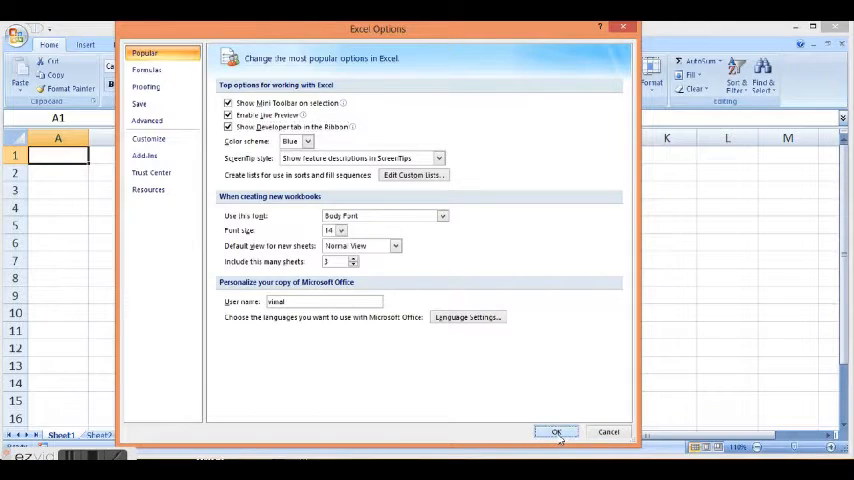
{"action": "left_click", "coordinate": [556, 432]}
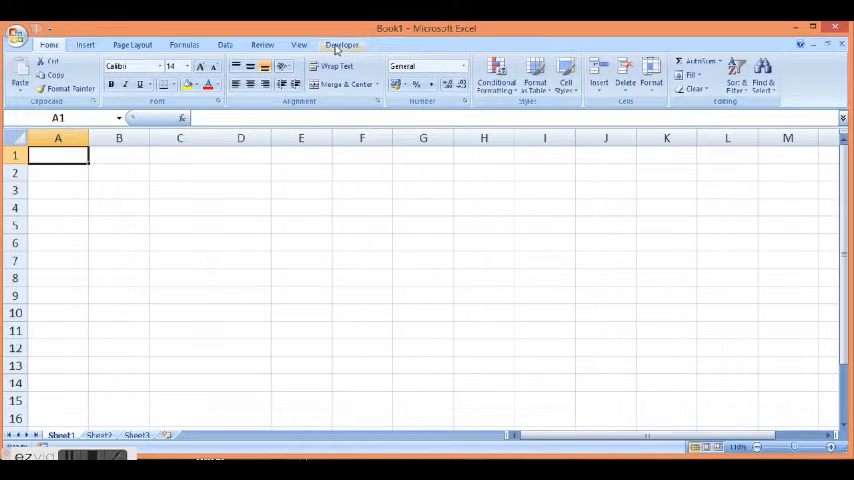
Review the Developer tab's macro and control tools, then return to the Office menu
{"action": "left_click", "coordinate": [340, 44]}
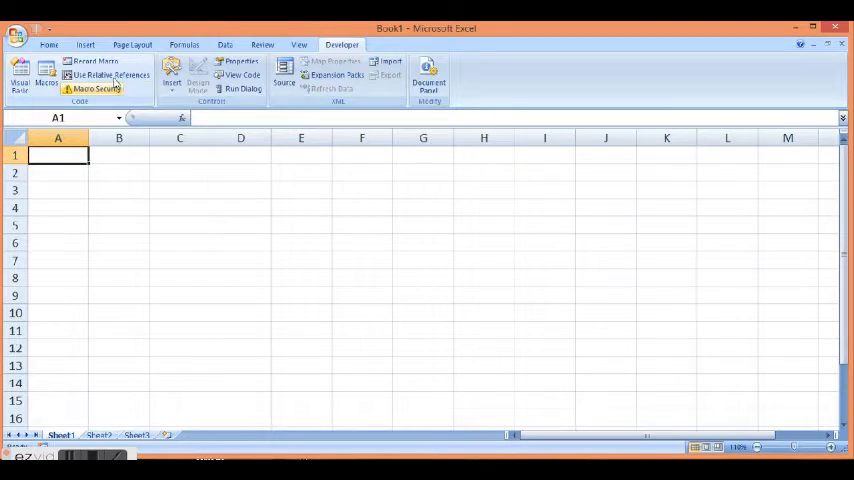
{"action": "mouse_move", "coordinate": [96, 62]}
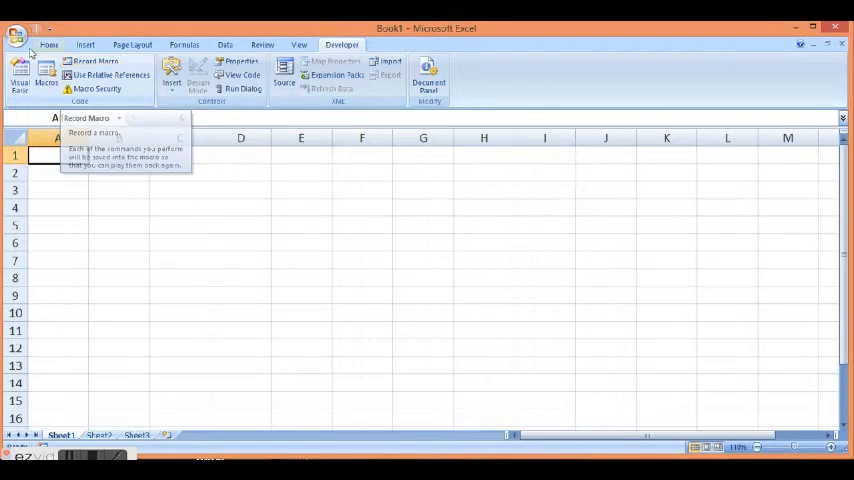
{"action": "left_click", "coordinate": [16, 36]}
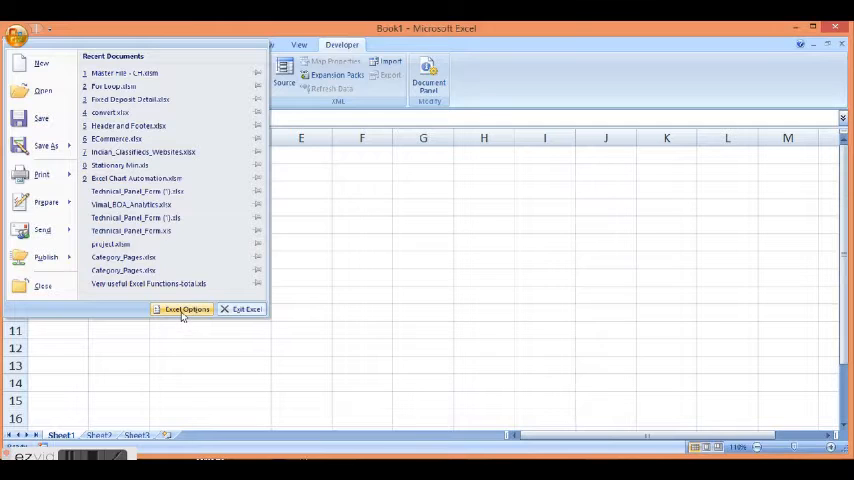
Untick 'Show Developer tab in the Ribbon' in Excel Options and confirm
{"action": "left_click", "coordinate": [184, 308]}
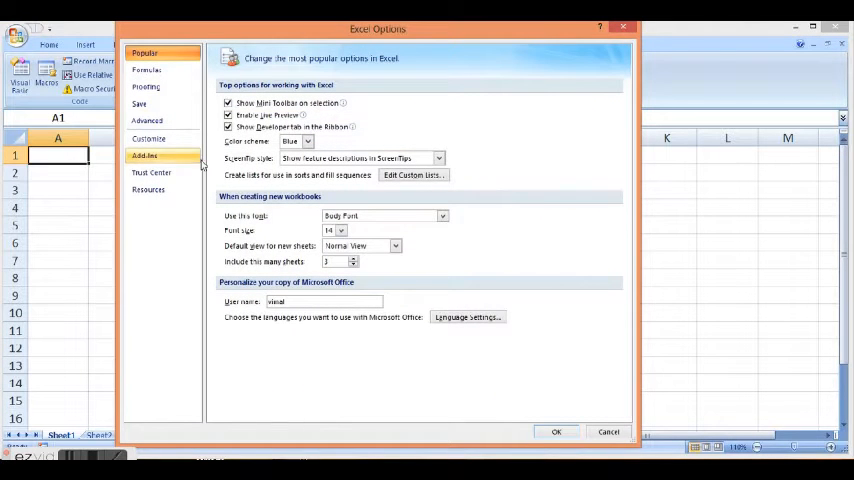
{"action": "left_click", "coordinate": [228, 128]}
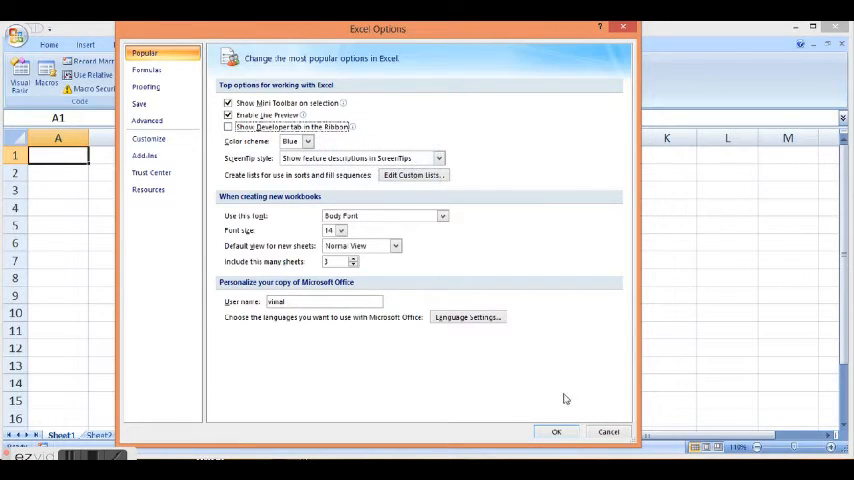
{"action": "left_click", "coordinate": [556, 432]}
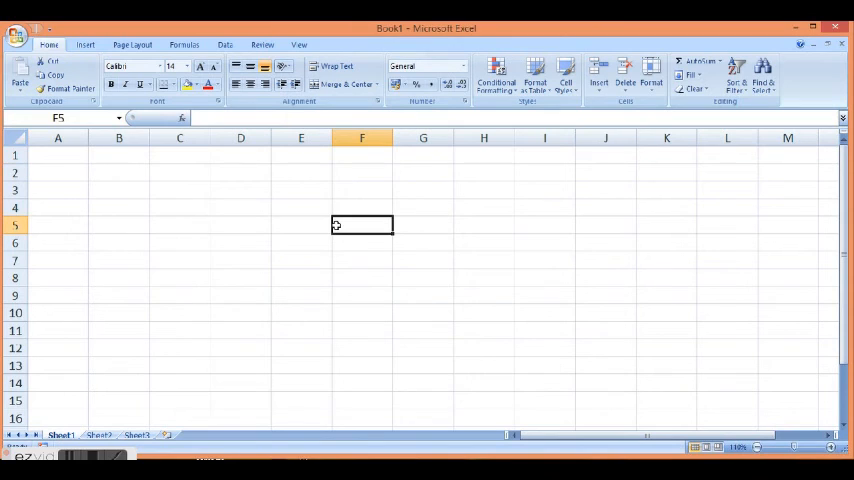